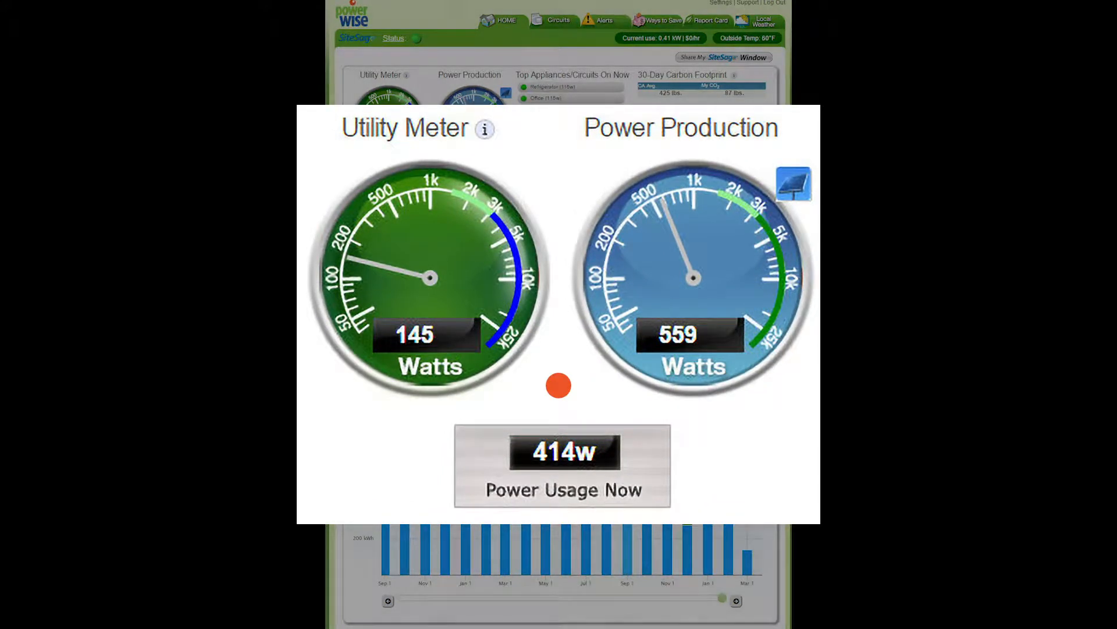
mouse_move(428, 129)
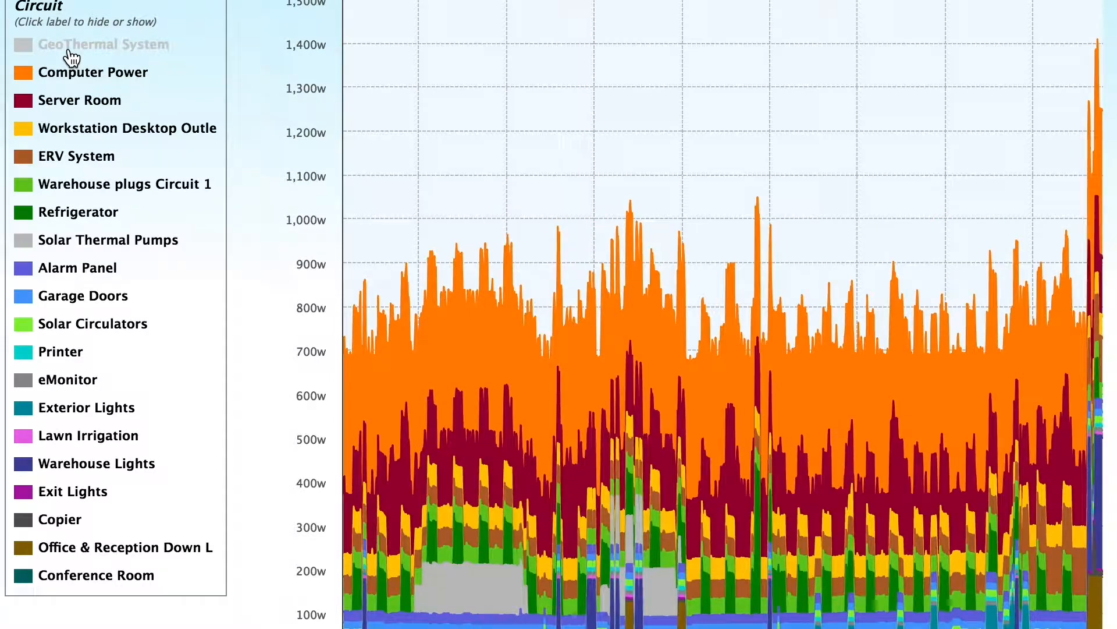
- Hide GeoThermal System from the stacked circuit power chart via its legend label
click(103, 44)
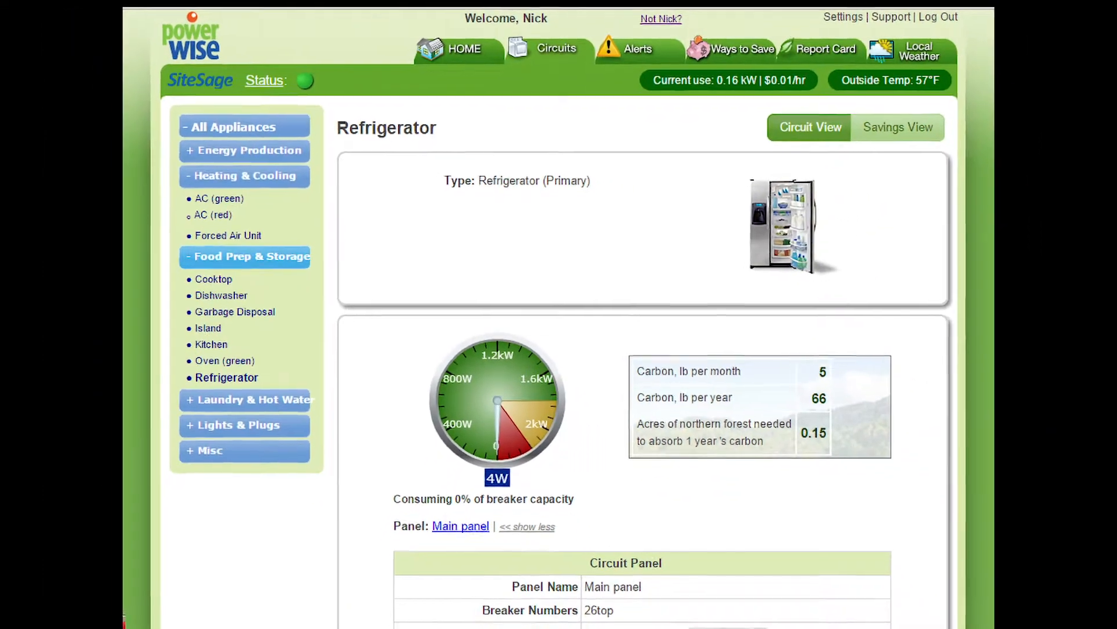
- Scroll the Refrigerator Circuit View to the breaker gauge, panel details and monthly projection
scroll(down, 3)
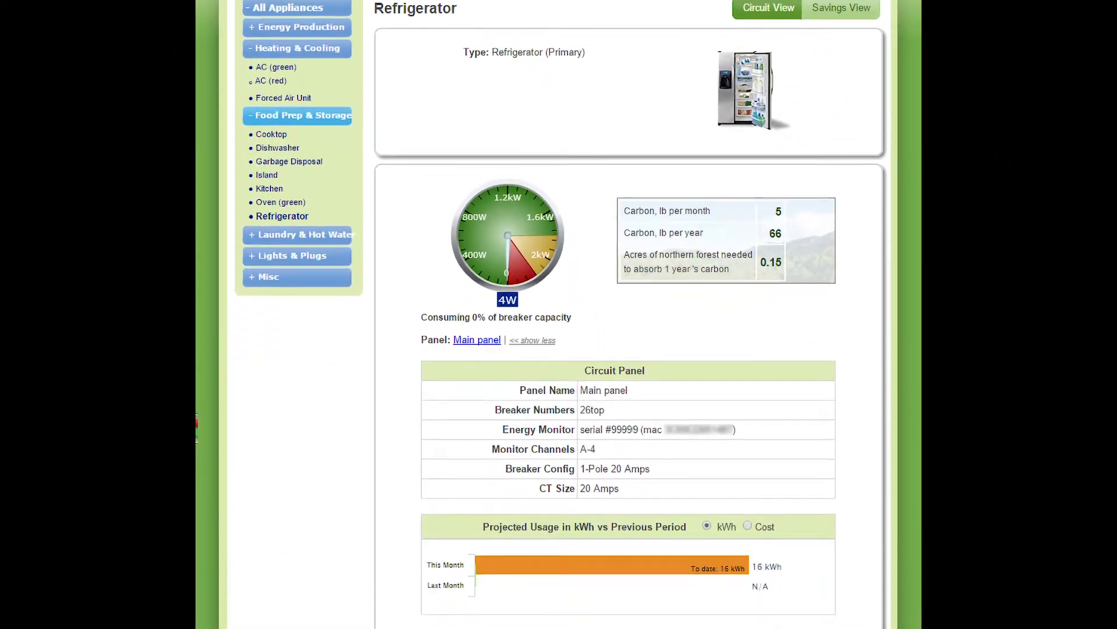
scroll(down, 3)
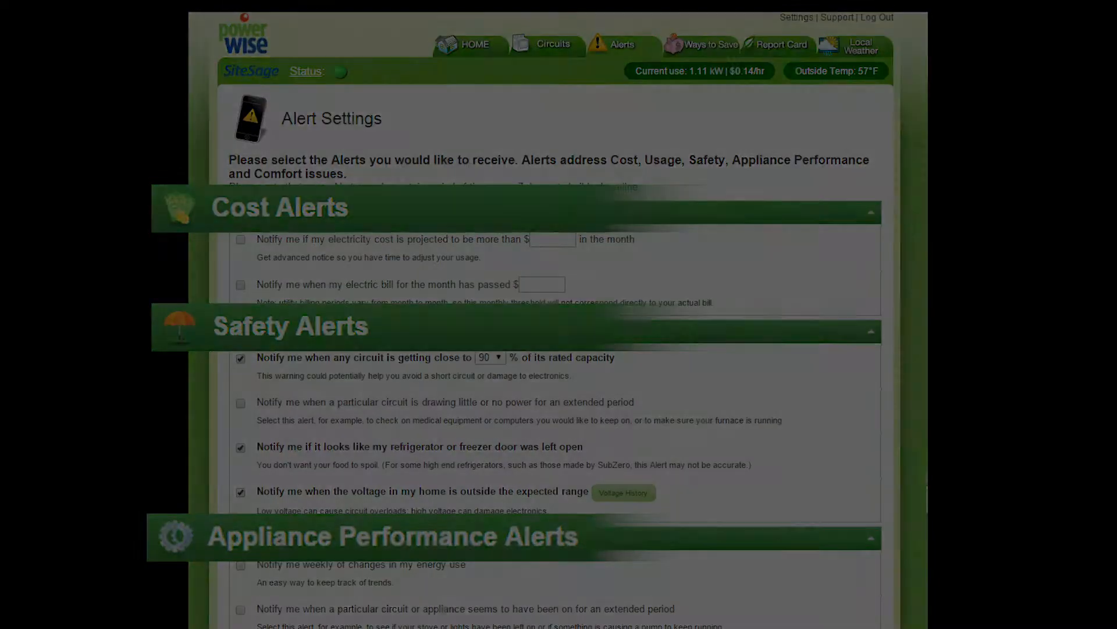
- View Alert Settings, then log in to reach the home energy dashboard
click(876, 17)
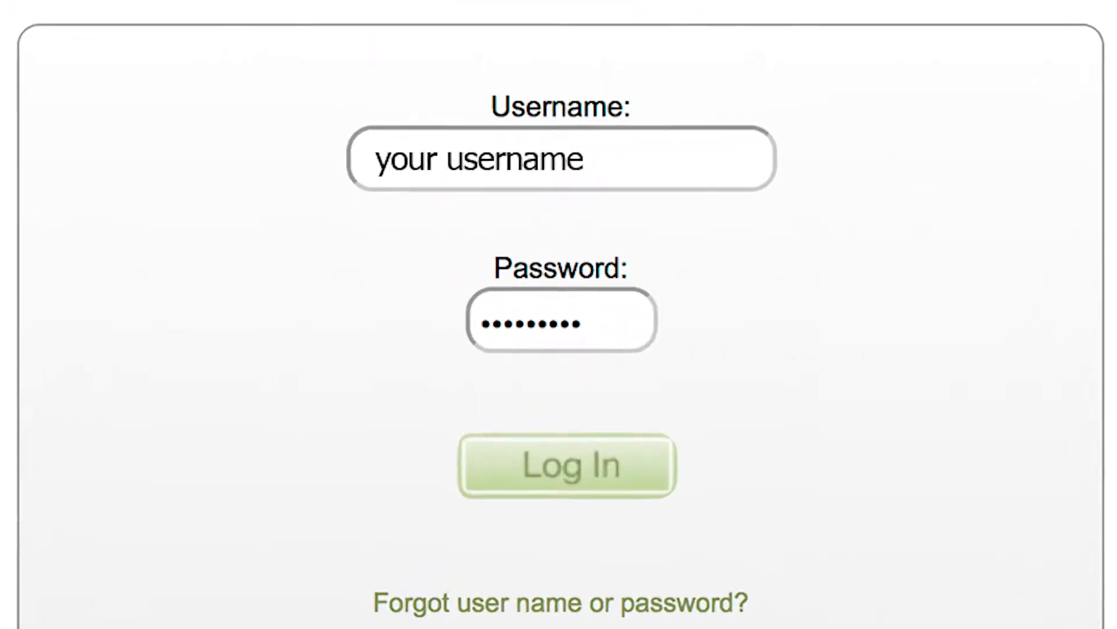
click(567, 467)
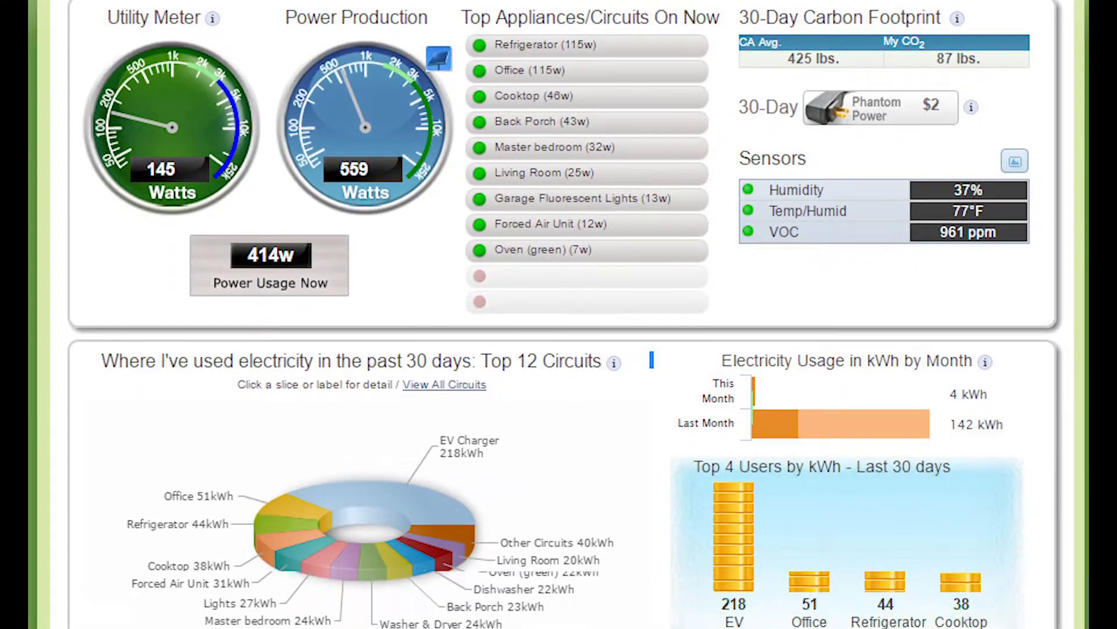
scroll(down, 3)
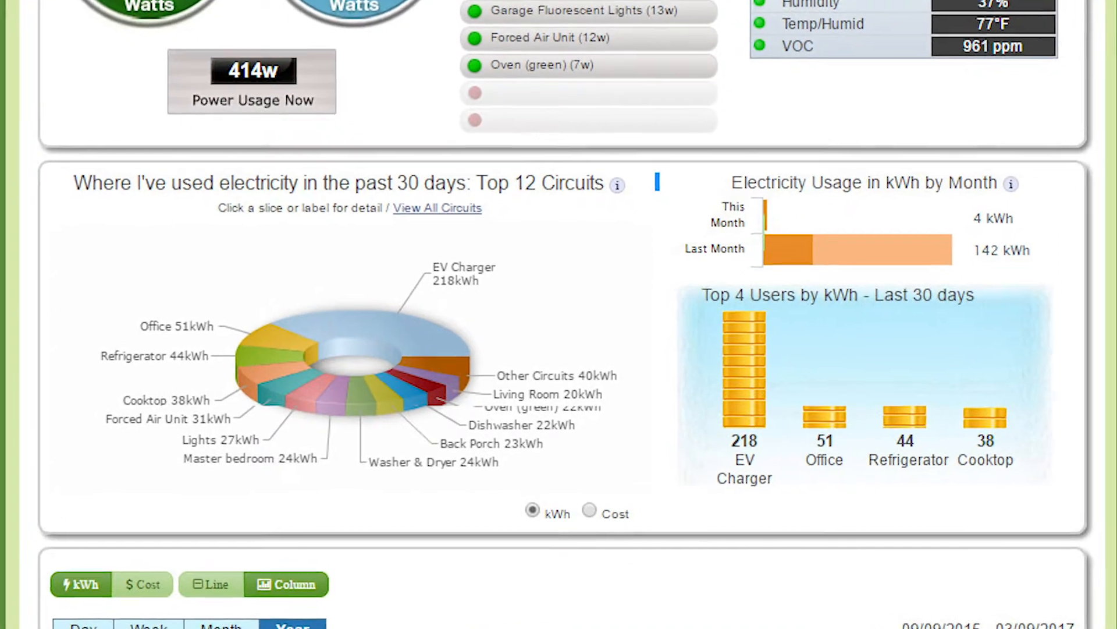
scroll(down, 3)
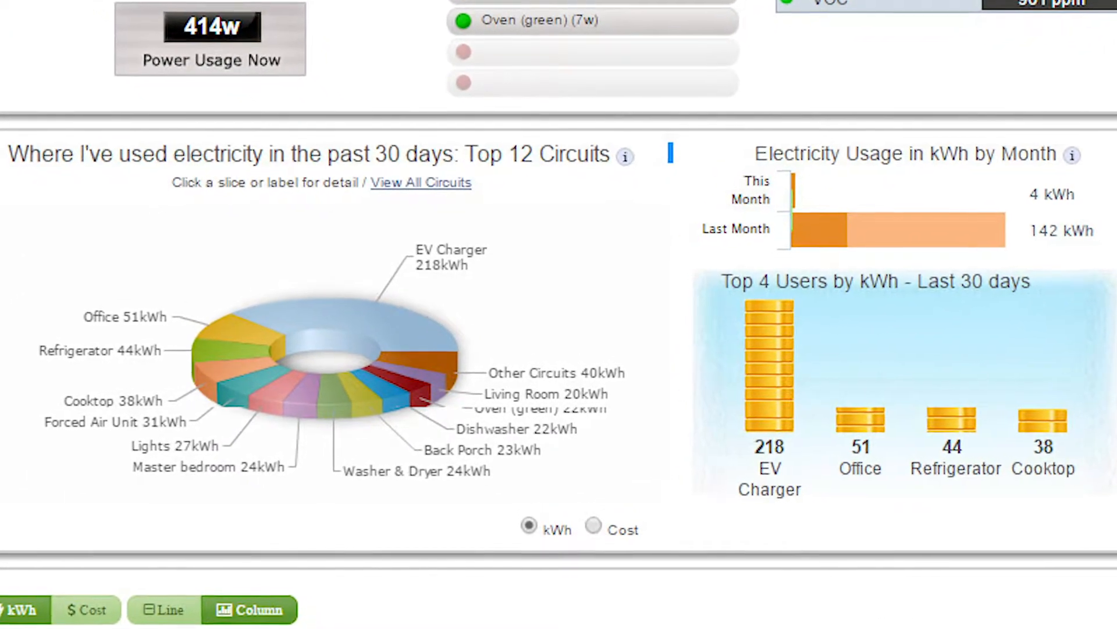